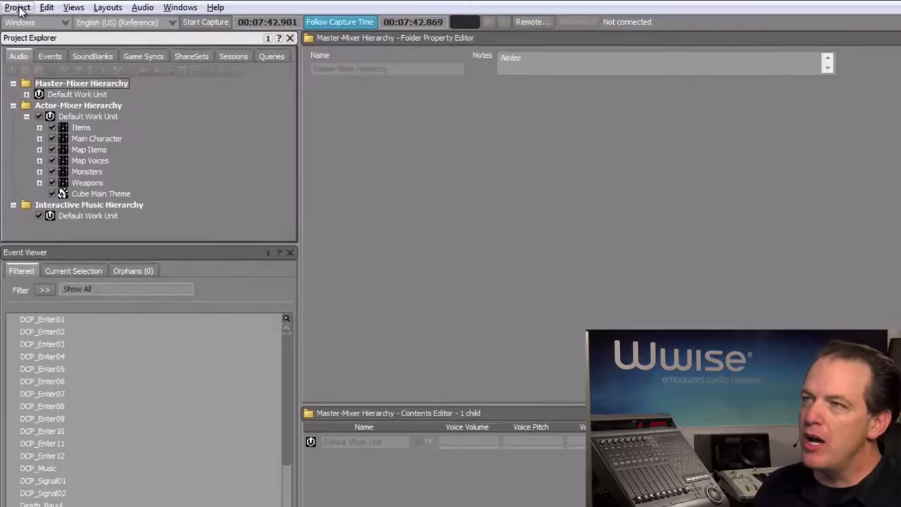
- Open Project Settings from the Project menu
click(17, 7)
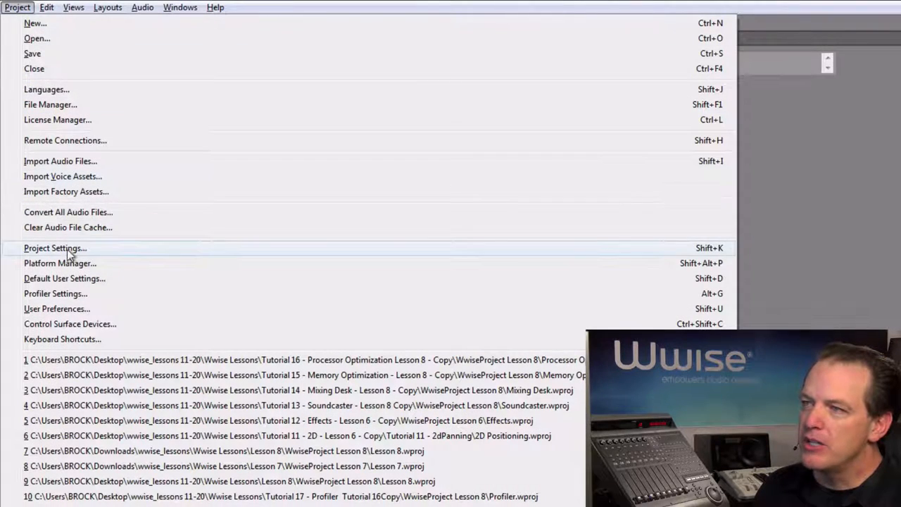
click(54, 248)
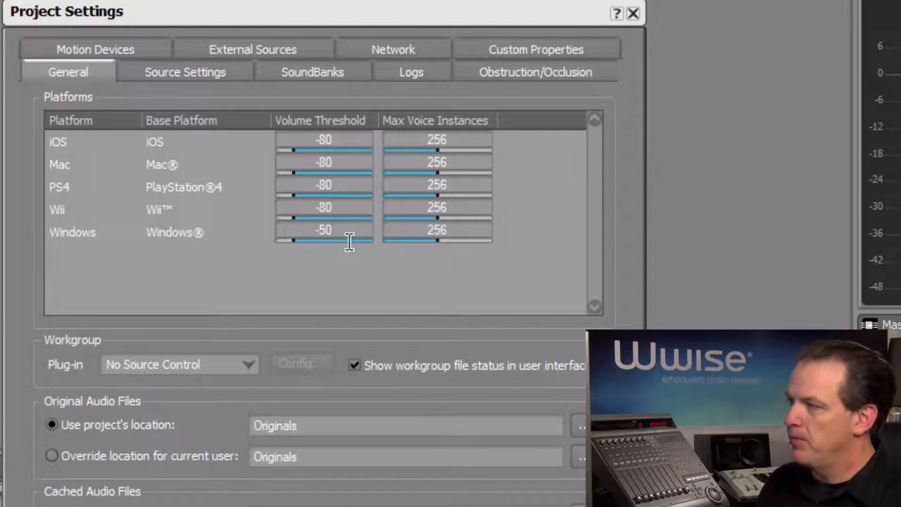
mouse_move(352, 273)
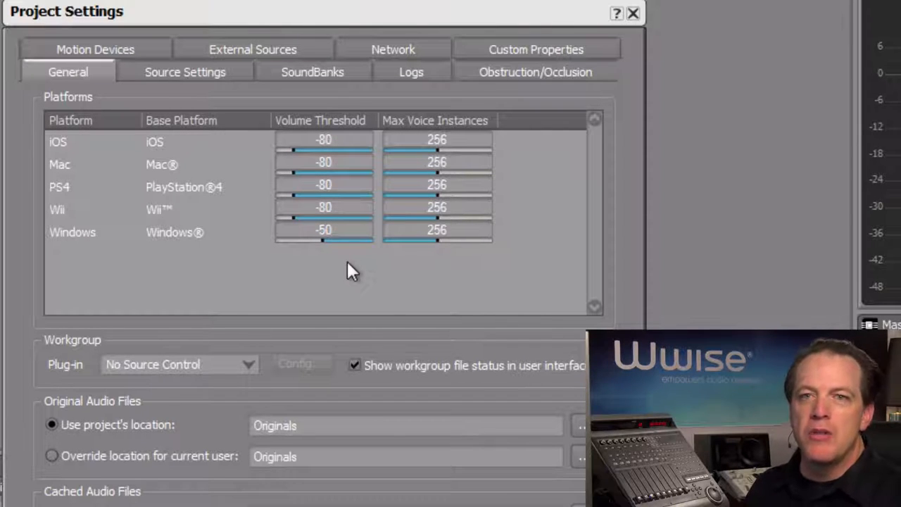
mouse_move(377, 264)
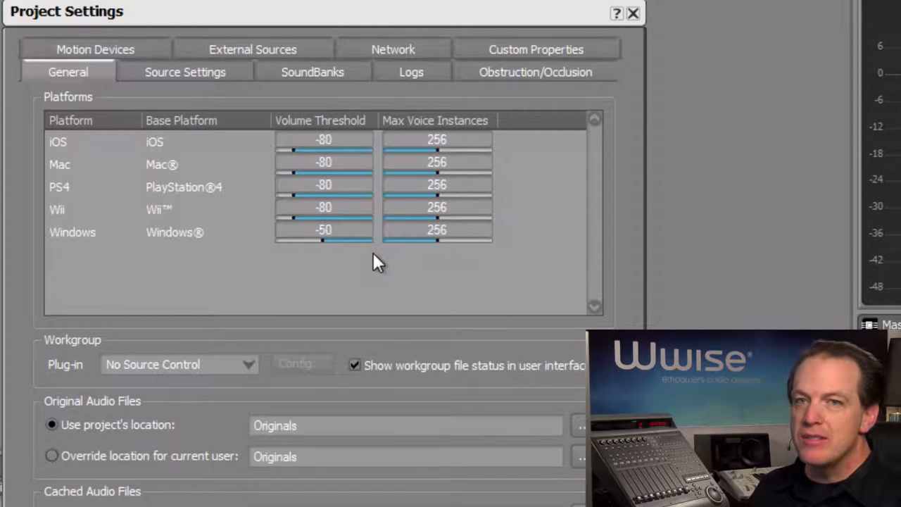
- Set Windows Max Voice Instances to 40 and confirm the Project Settings with OK
double_click(437, 230)
text(40)
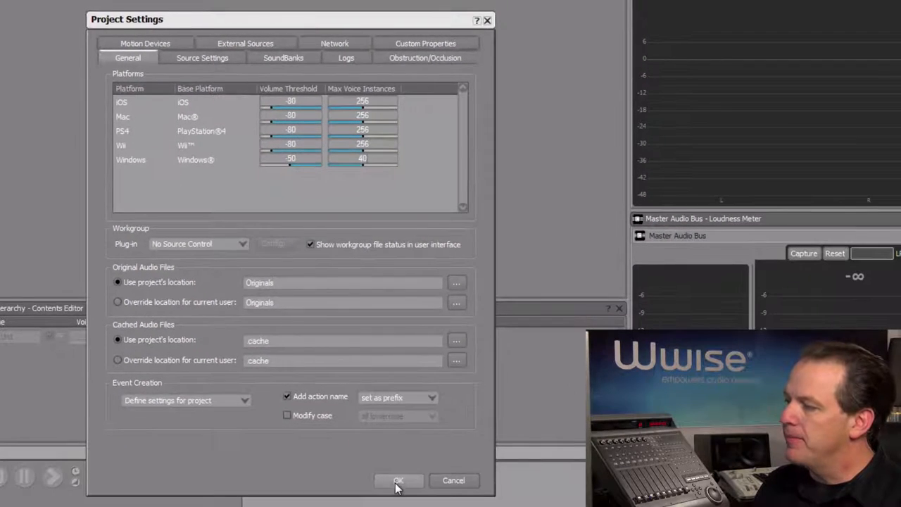
click(398, 480)
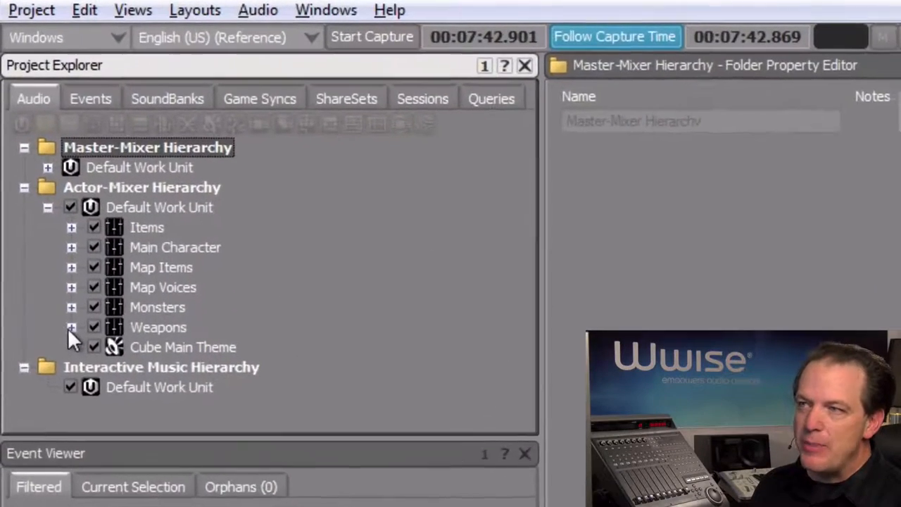
- Expand Weapons, inspect the CG1 sound, then select the Weapons actor-mixer
click(71, 327)
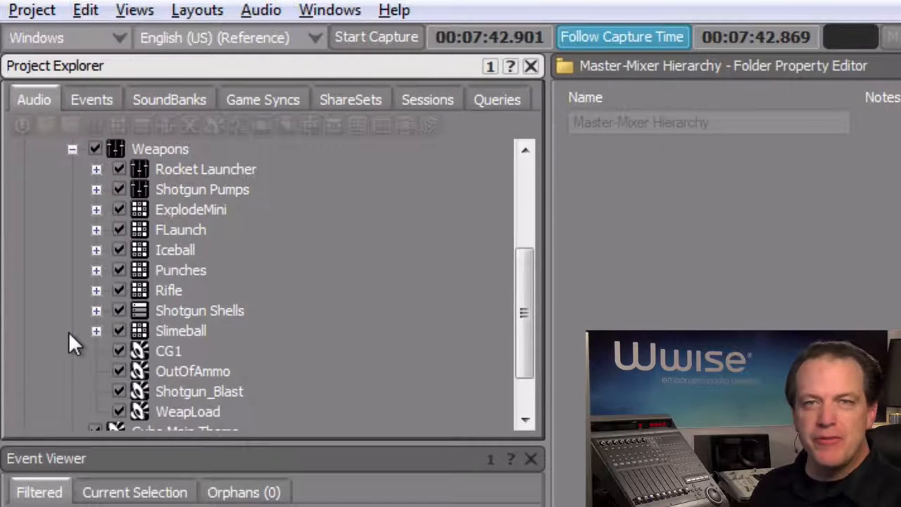
mouse_move(166, 372)
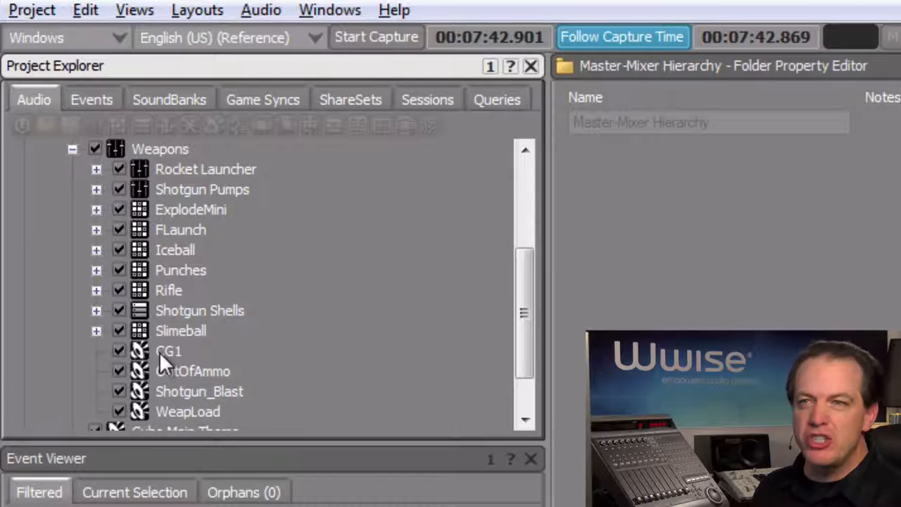
click(169, 351)
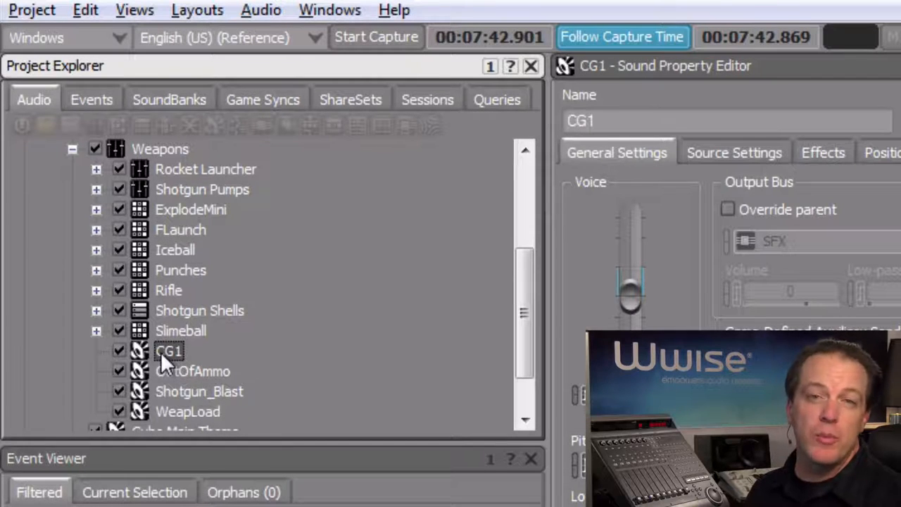
mouse_move(169, 289)
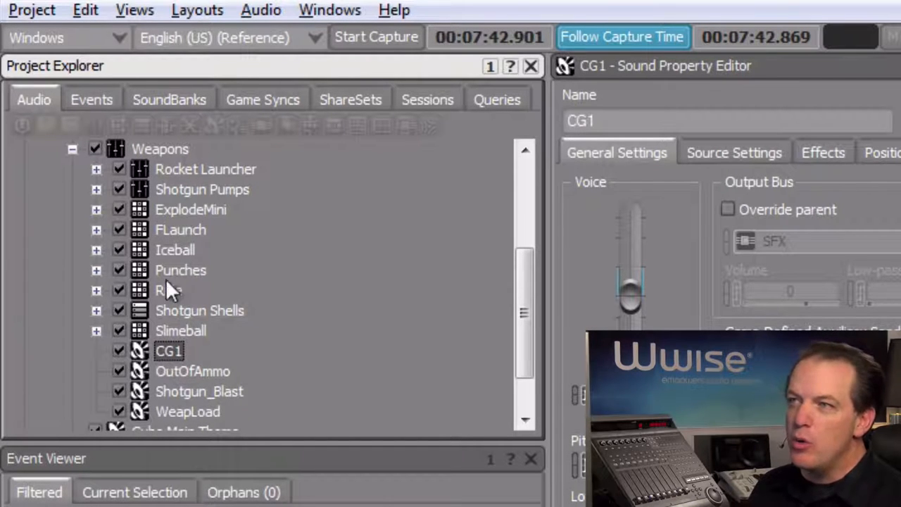
click(160, 149)
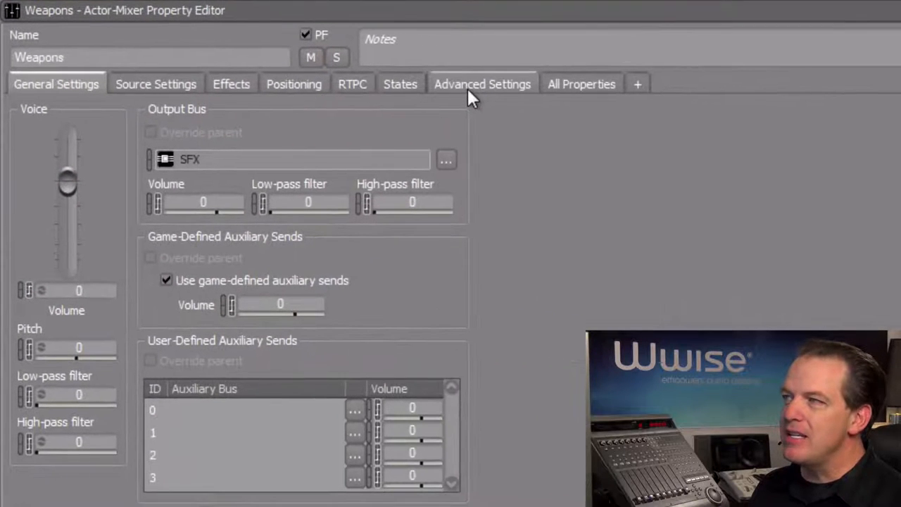
- Enable Limit sound instances (50) in the Weapons actor-mixer's Advanced Settings
click(482, 84)
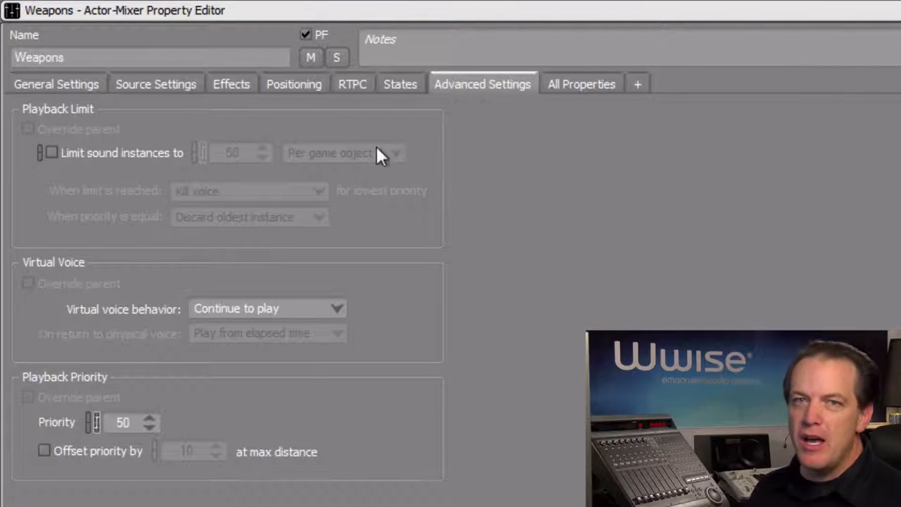
mouse_move(126, 193)
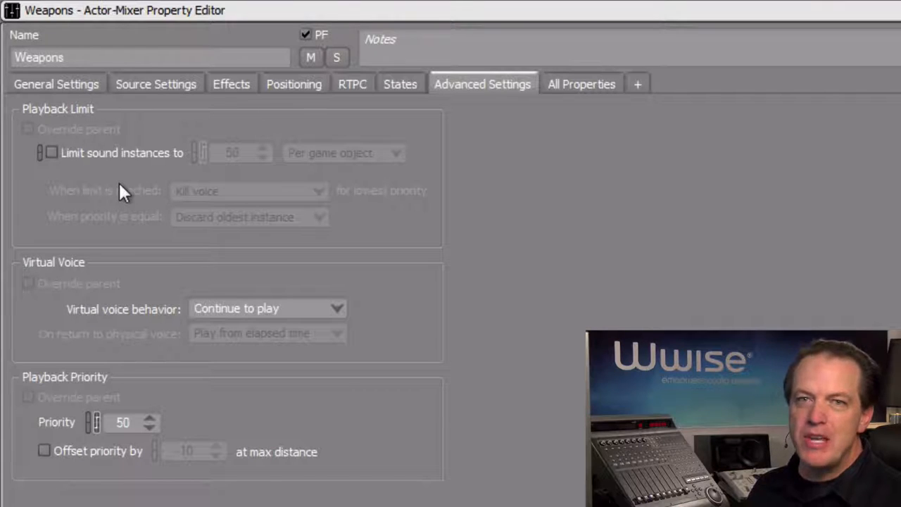
mouse_move(53, 153)
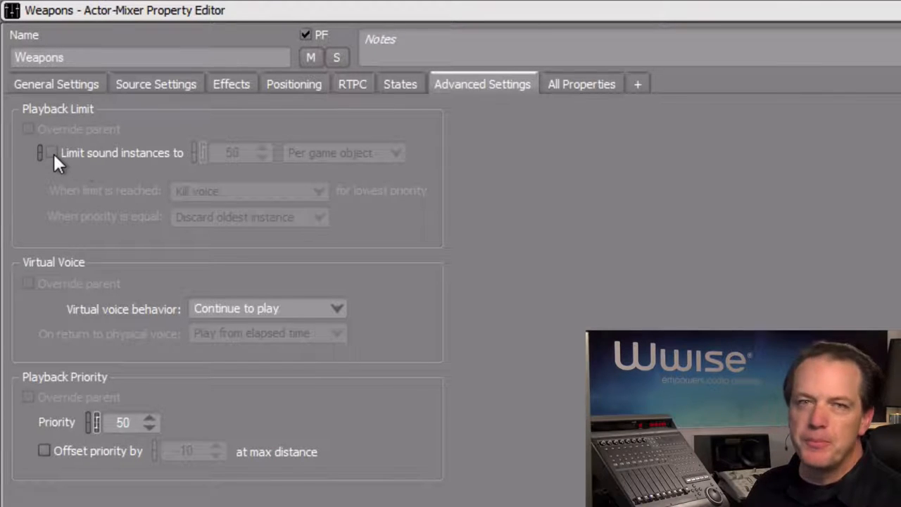
click(51, 153)
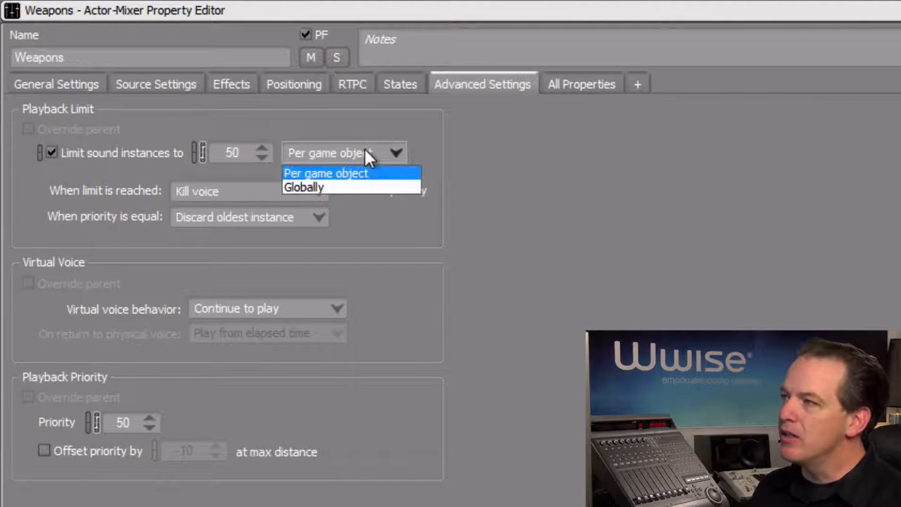
- Switch the Weapons instance limit to Globally and enter a limit of 25
click(304, 187)
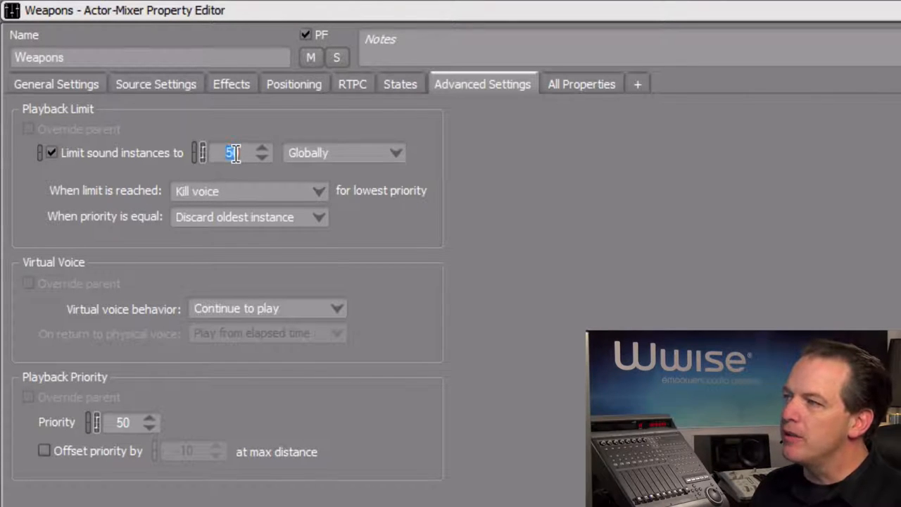
text(25)
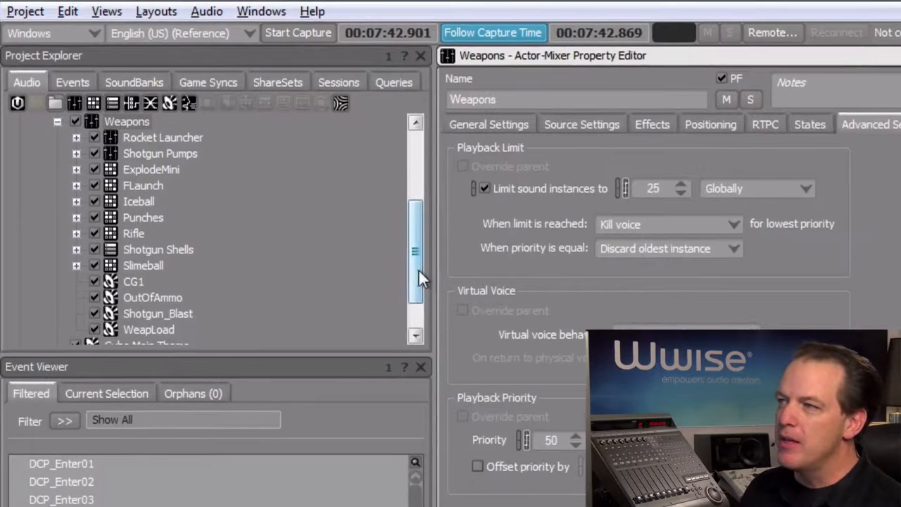
scroll(down, 3)
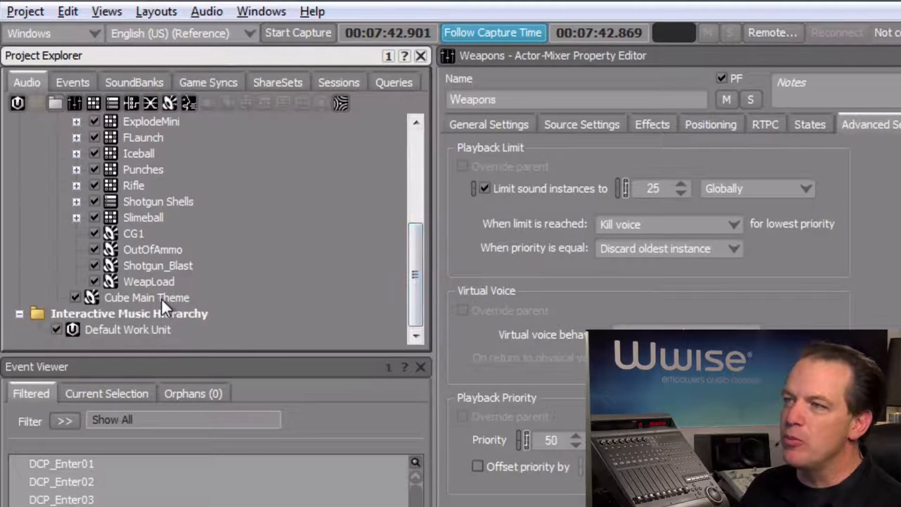
- Select Cube Main Theme to show its advanced settings with Playback Priority 80
click(147, 297)
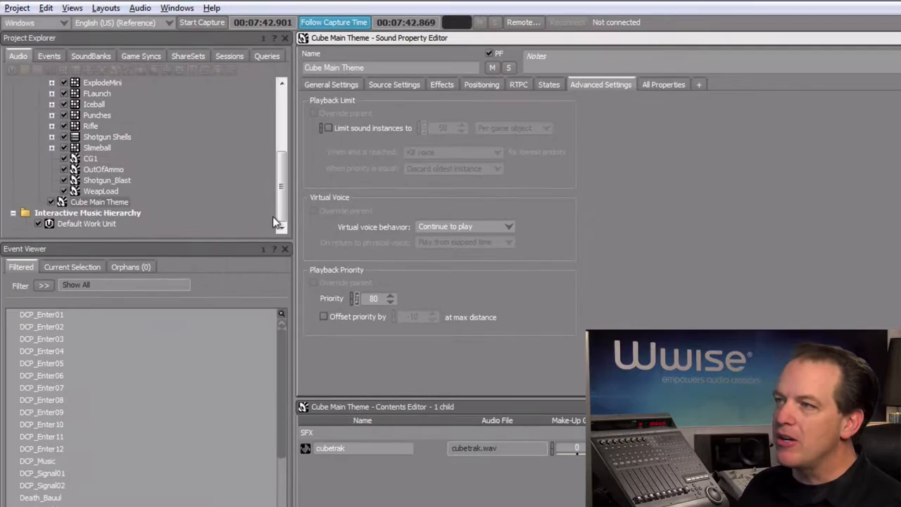
- Expand Main Character and select the Footsteps switch container
scroll(up, 3)
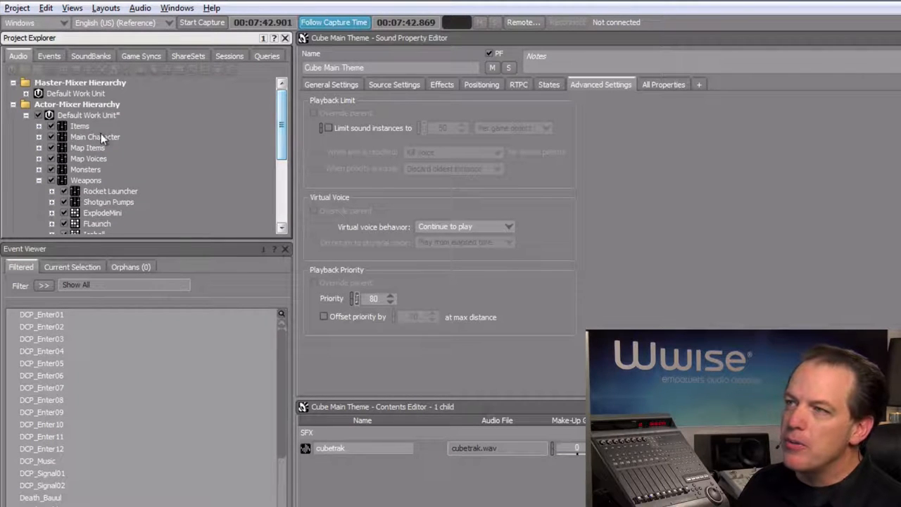
click(39, 137)
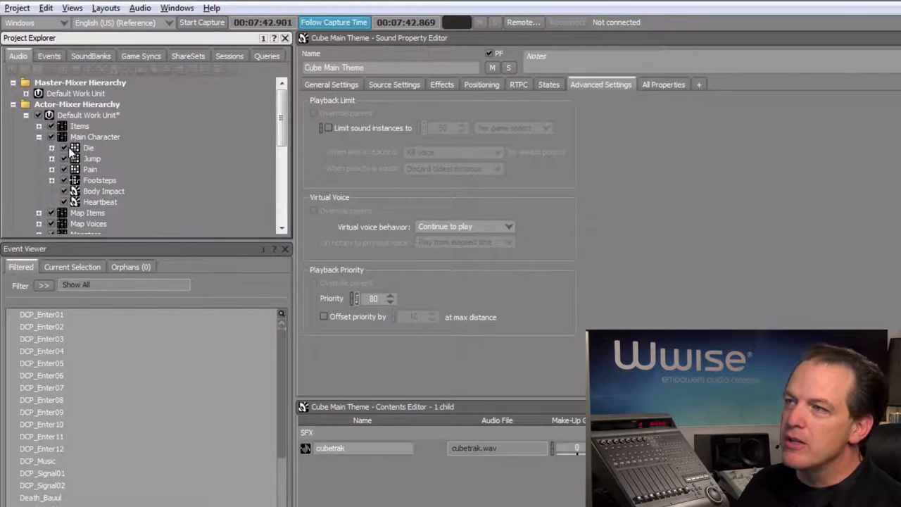
click(99, 181)
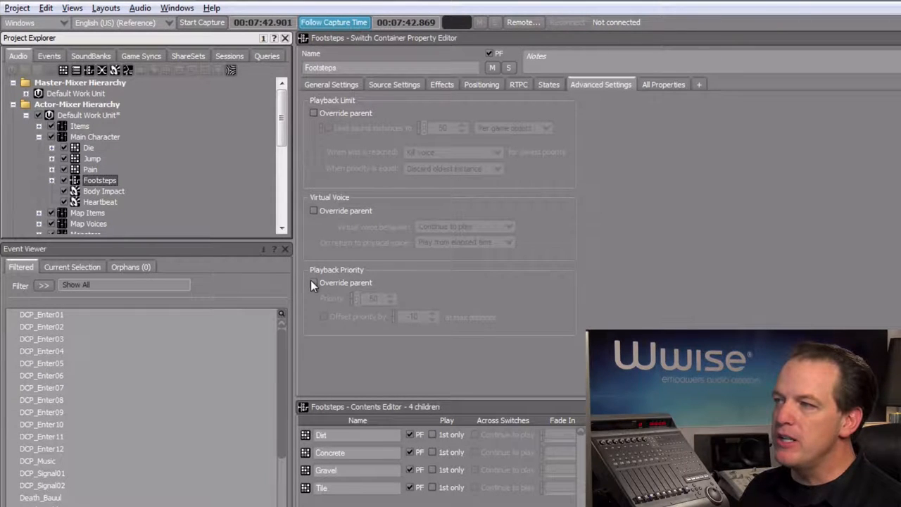
- Override Footsteps' parent priority, set it to 60, and enable Offset priority at max distance
click(313, 283)
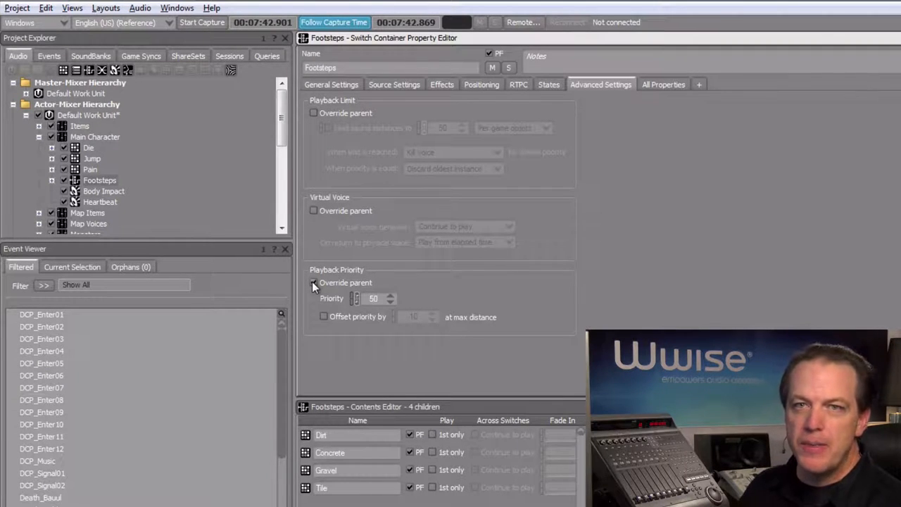
click(313, 282)
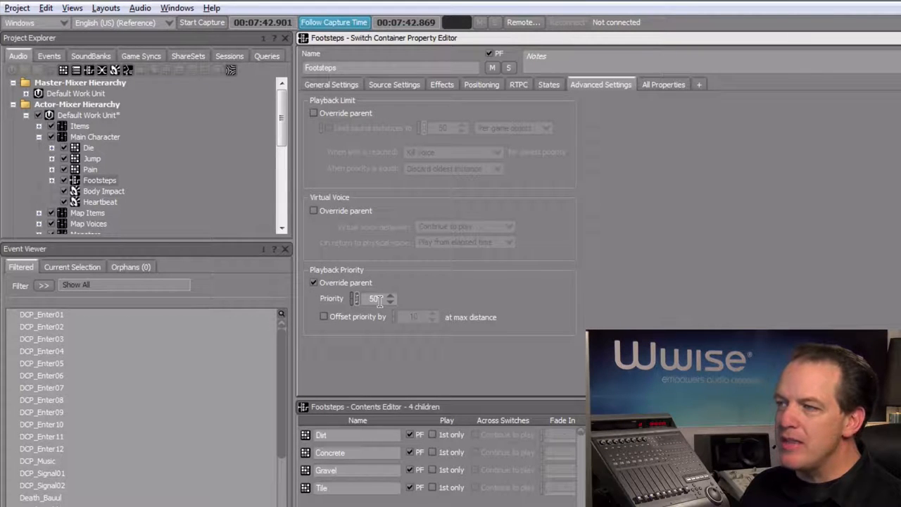
triple_click(374, 299)
text(60)
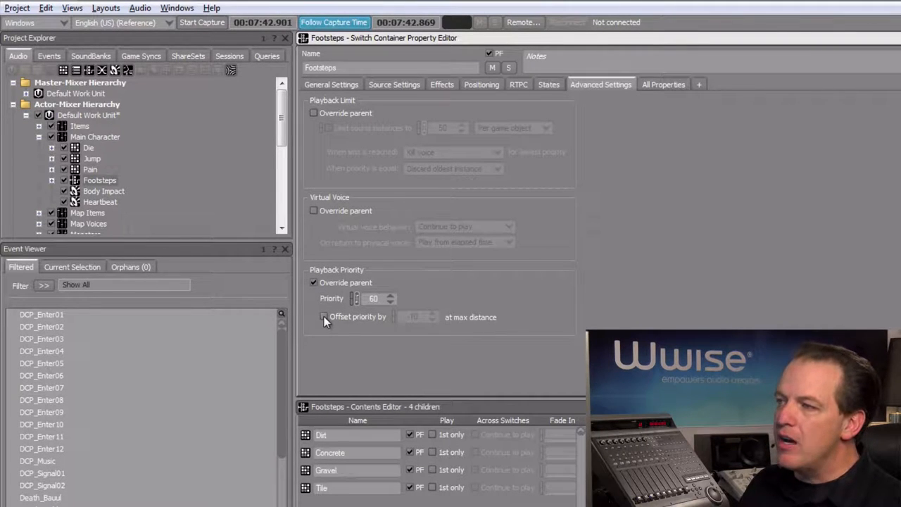
click(323, 317)
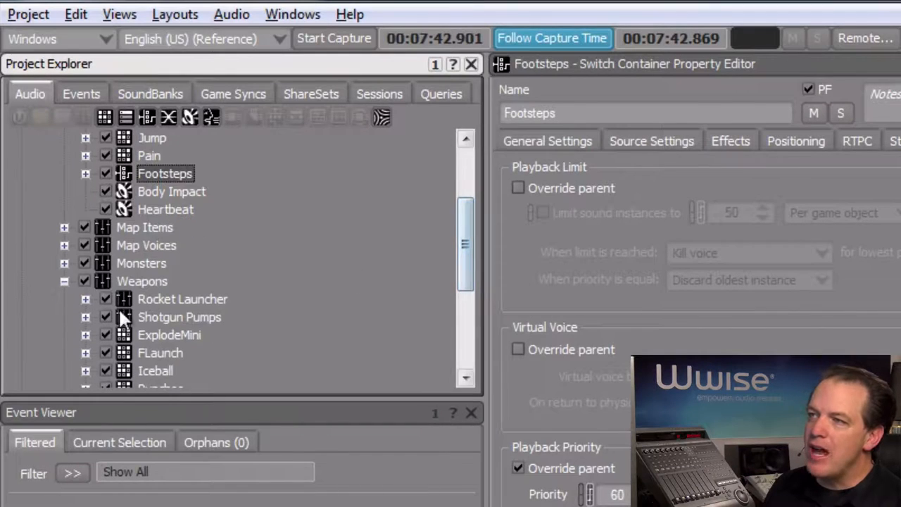
- Expand Rocket Launcher and select its Thrust sound
click(85, 299)
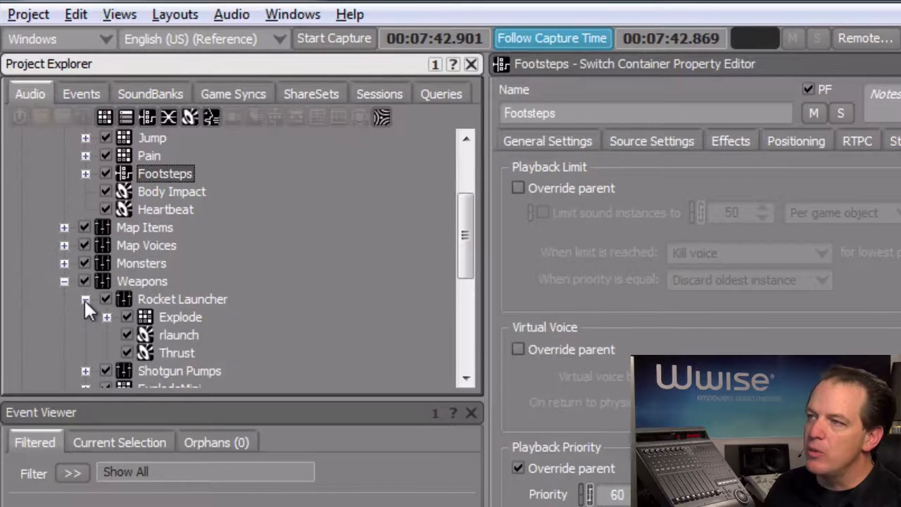
click(177, 352)
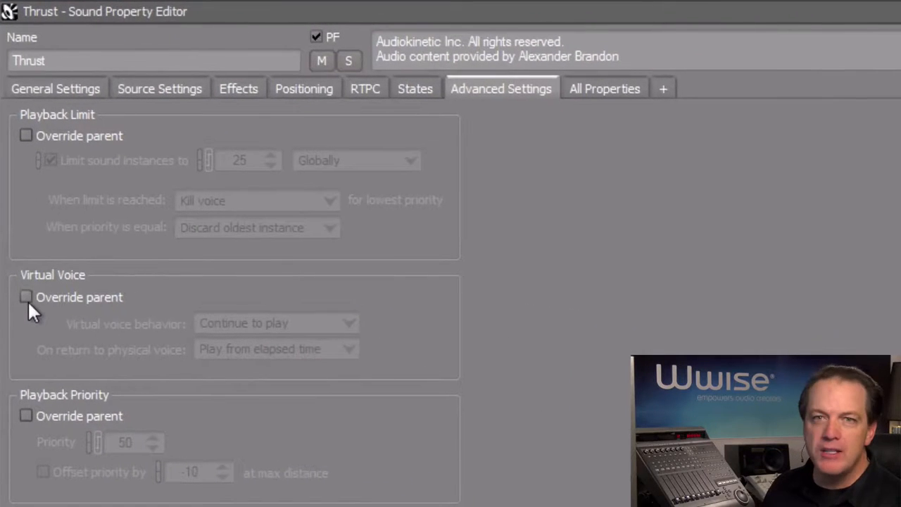
- Override Thrust's virtual voice: Send to virtual voice, Play from elapsed time on return
click(26, 296)
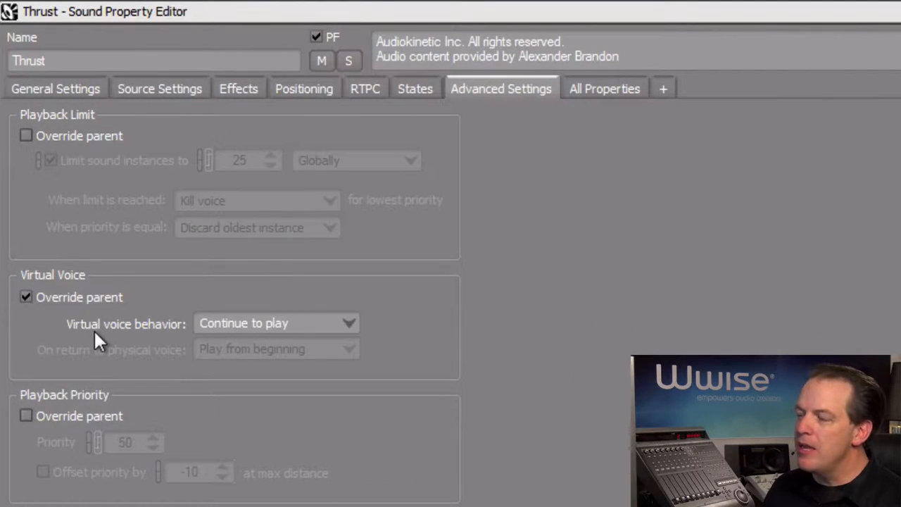
mouse_move(176, 341)
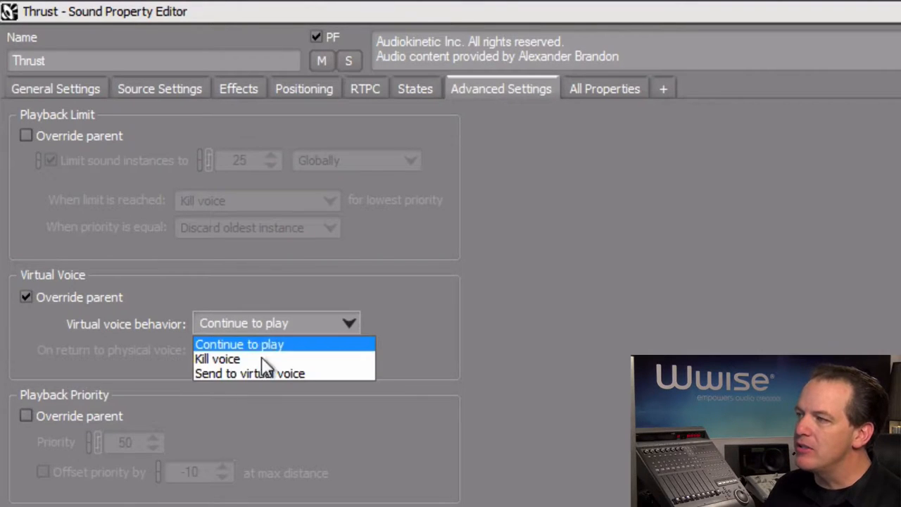
mouse_move(266, 373)
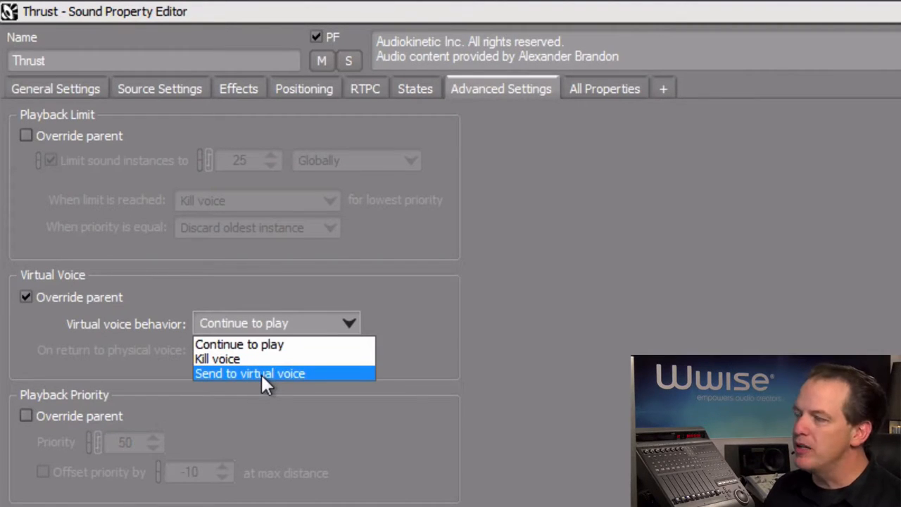
click(250, 373)
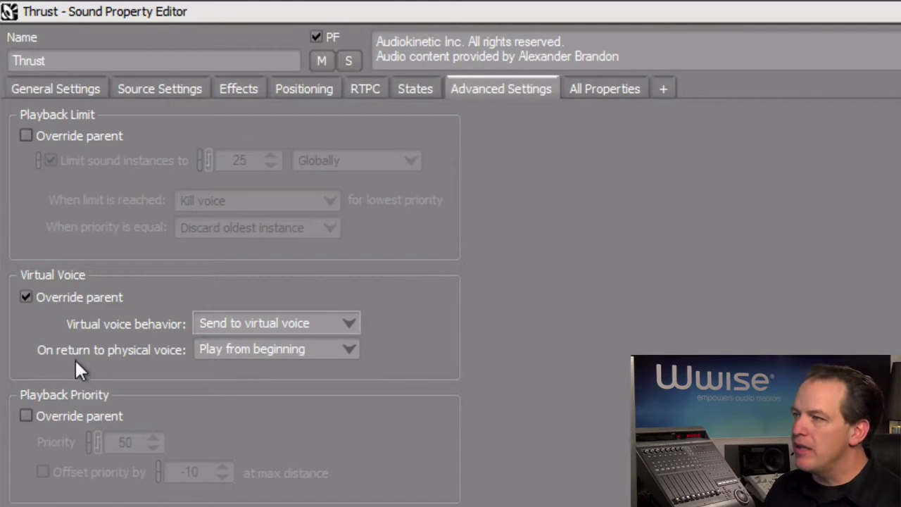
mouse_move(168, 366)
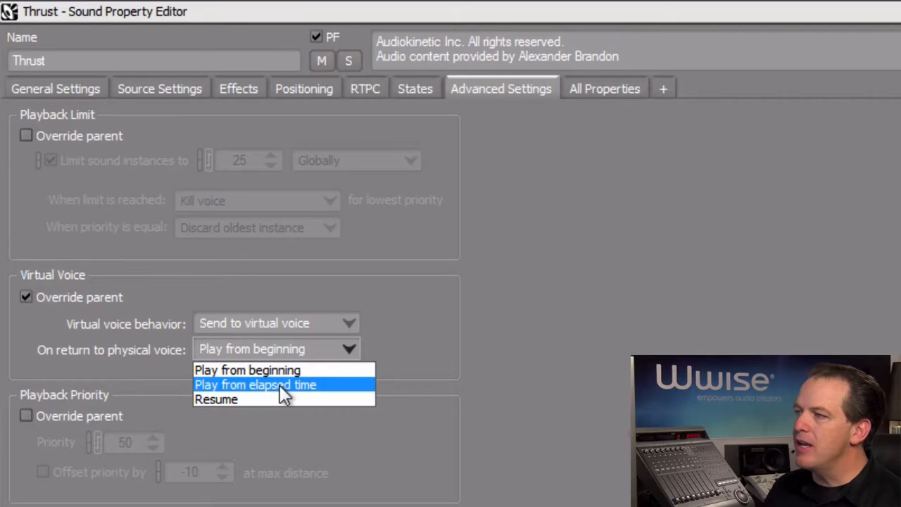
click(256, 385)
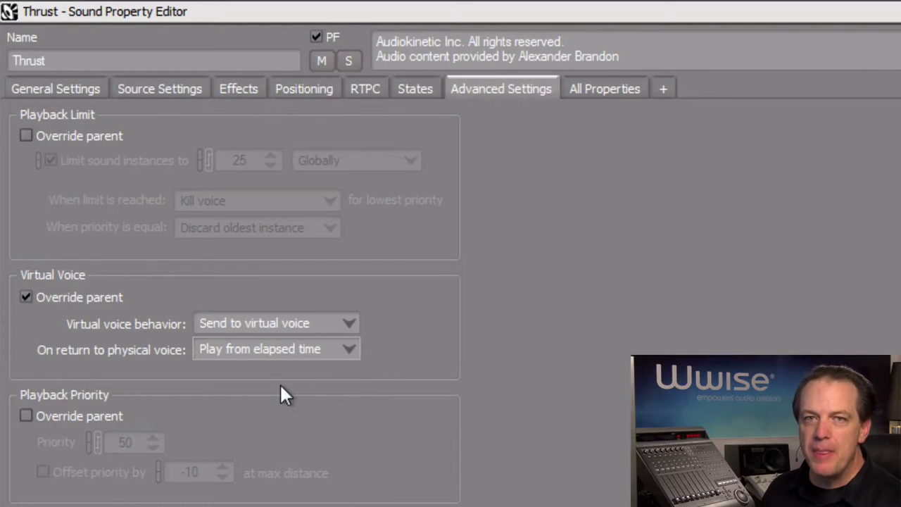